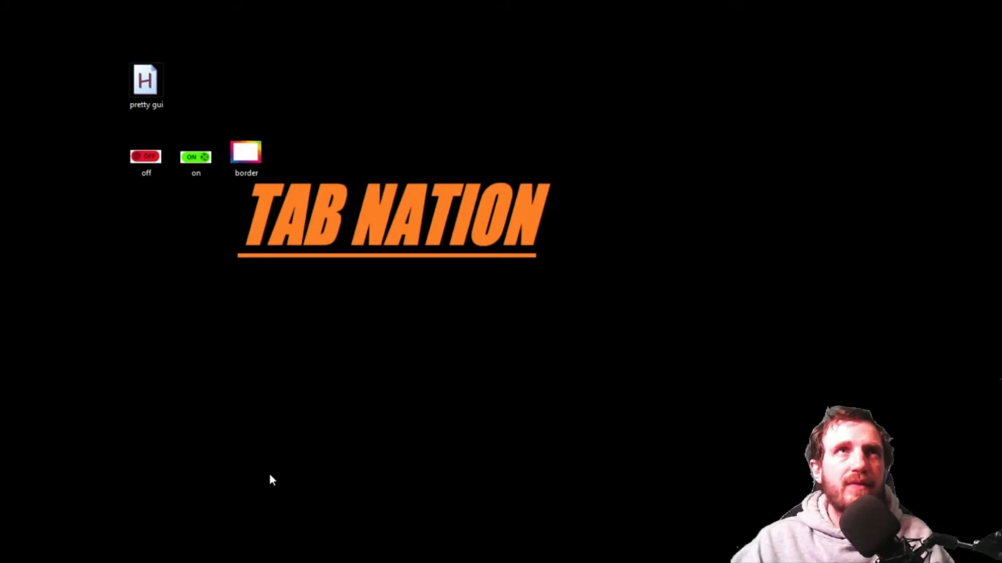
pyautogui.moveTo(374, 114)
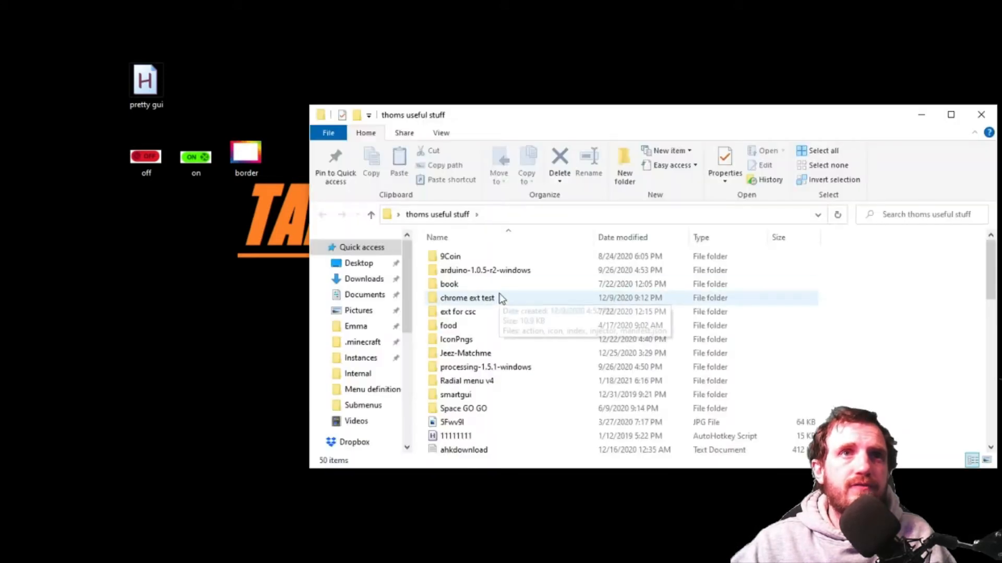
# Step: Launch SmartGUI.exe from inside the smartgui folder
pyautogui.doubleClick(456, 395)
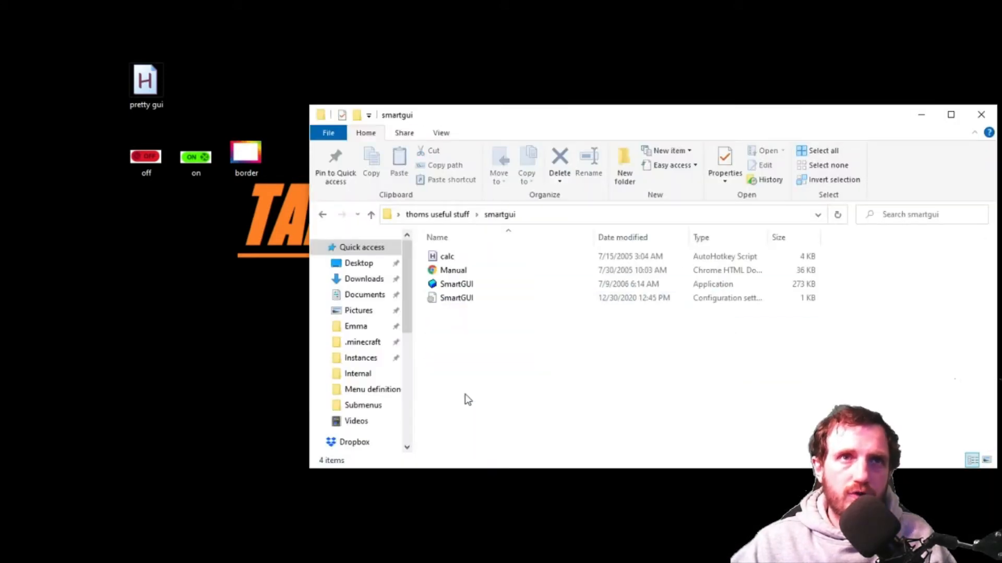
pyautogui.click(456, 284)
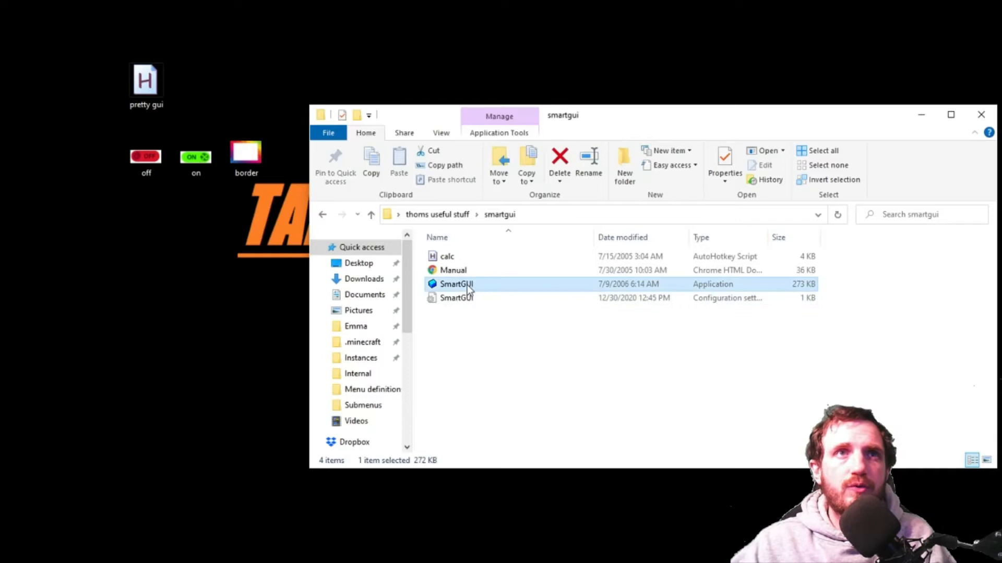
pyautogui.doubleClick(456, 283)
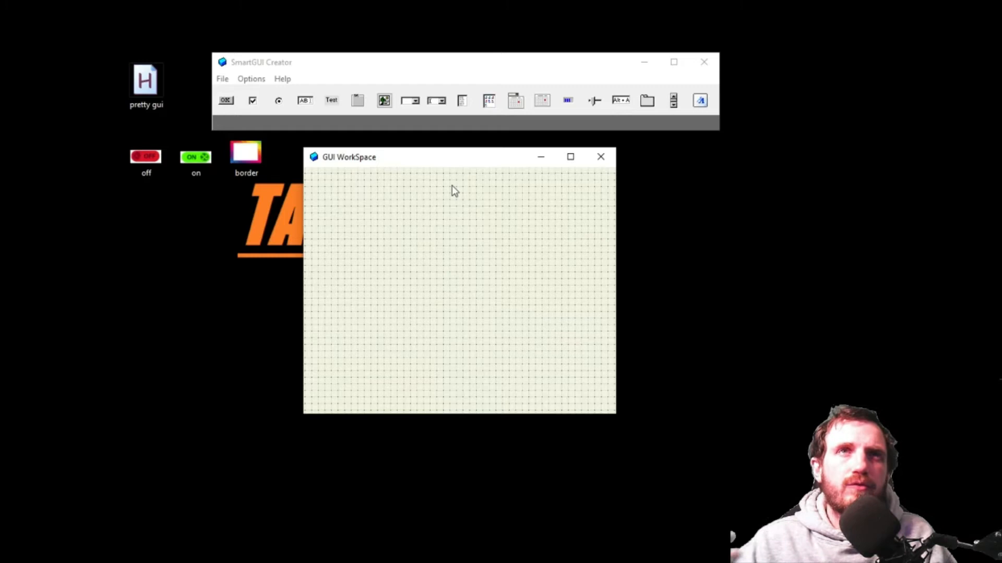
pyautogui.moveTo(330, 122)
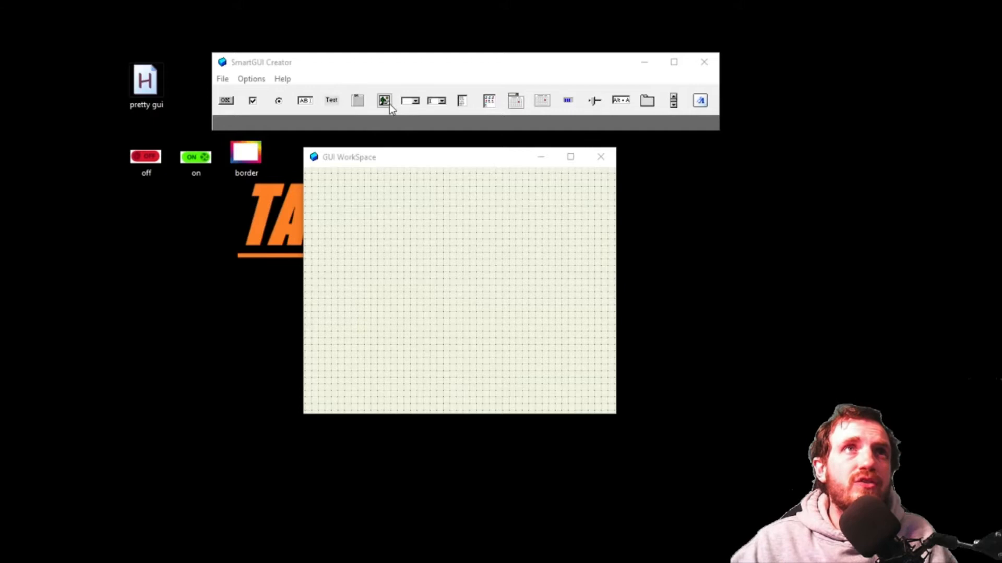
pyautogui.moveTo(384, 100)
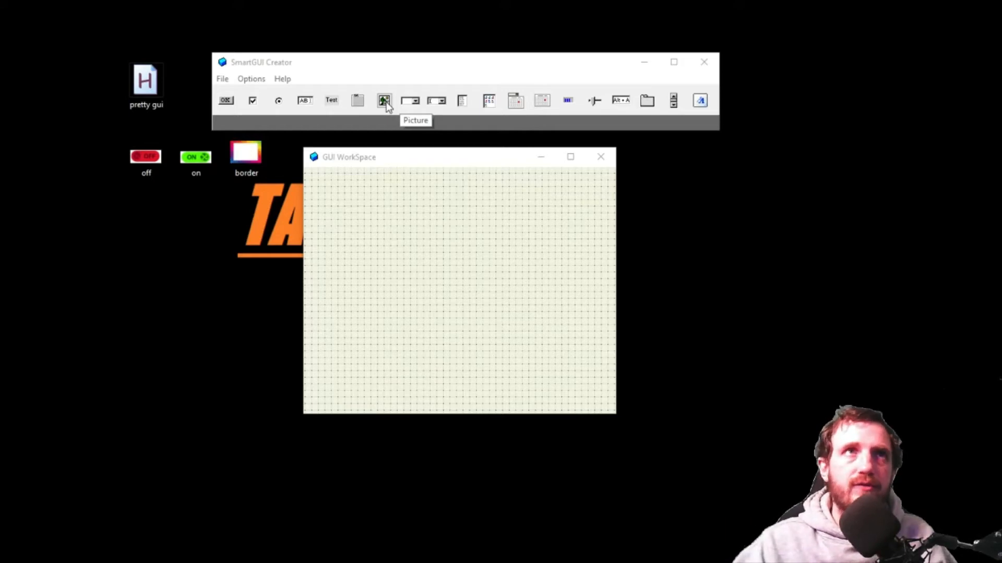
# Step: Add border.png as a picture covering the whole GUI workspace
pyautogui.click(384, 101)
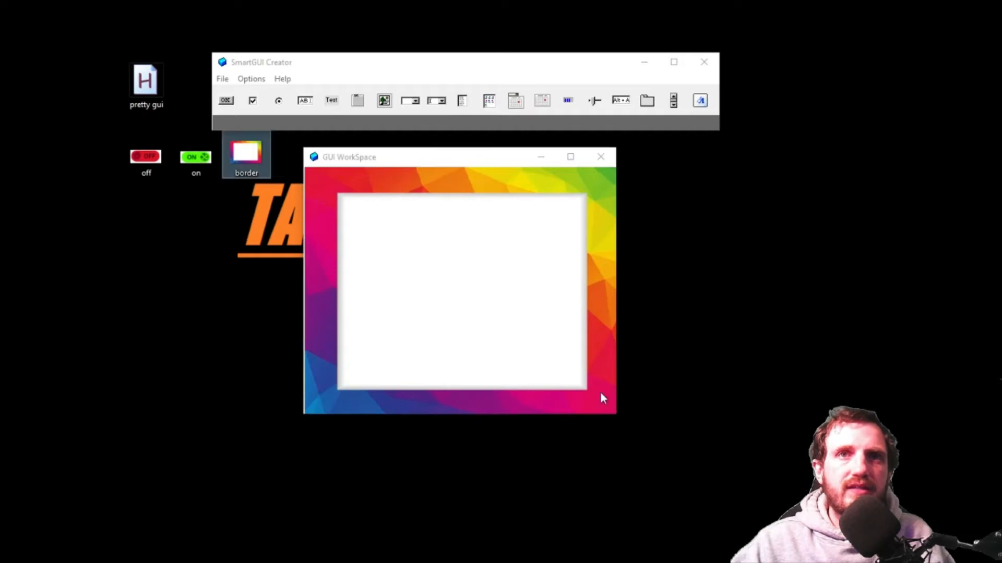
pyautogui.moveTo(677, 446)
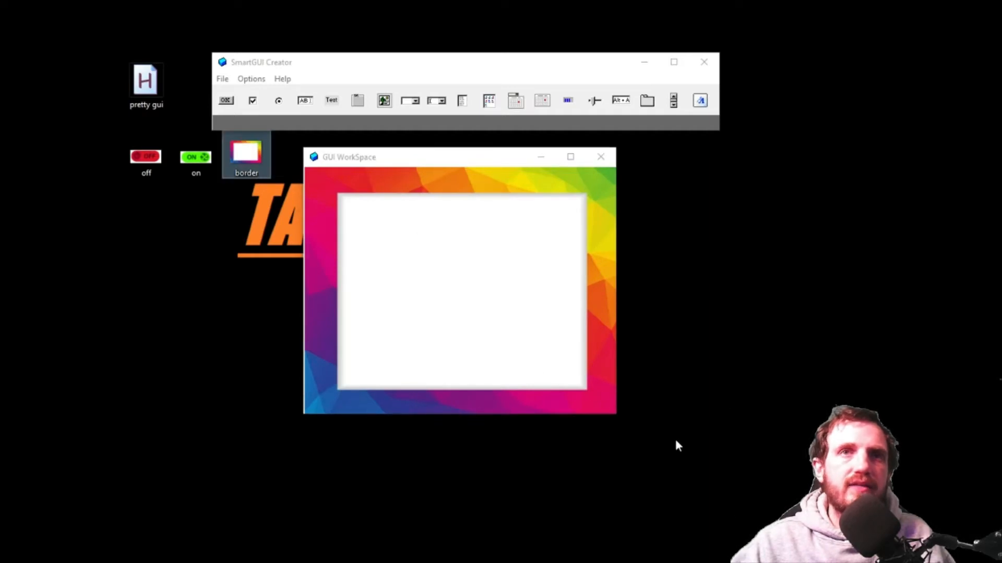
pyautogui.moveTo(608, 420)
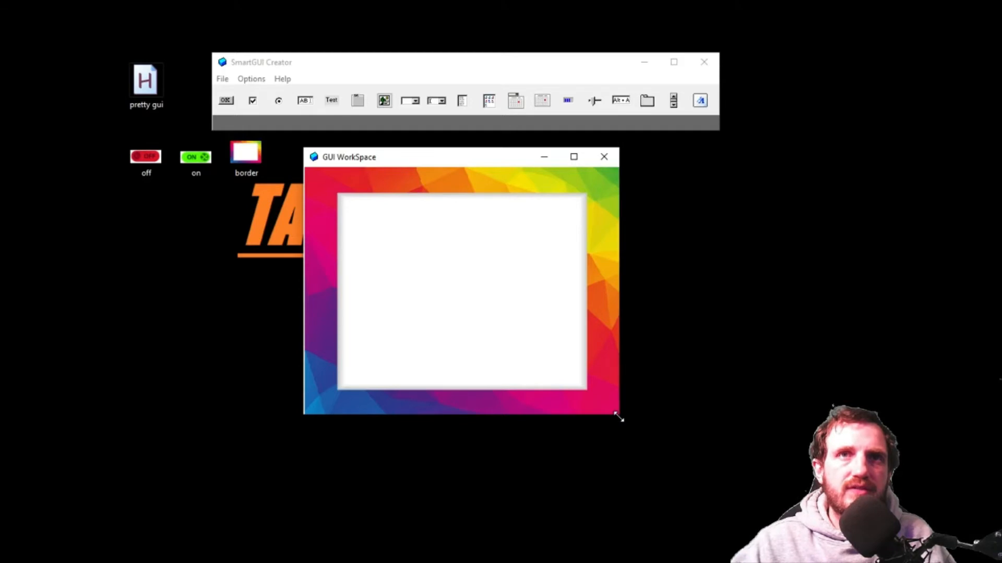
pyautogui.moveTo(409, 306)
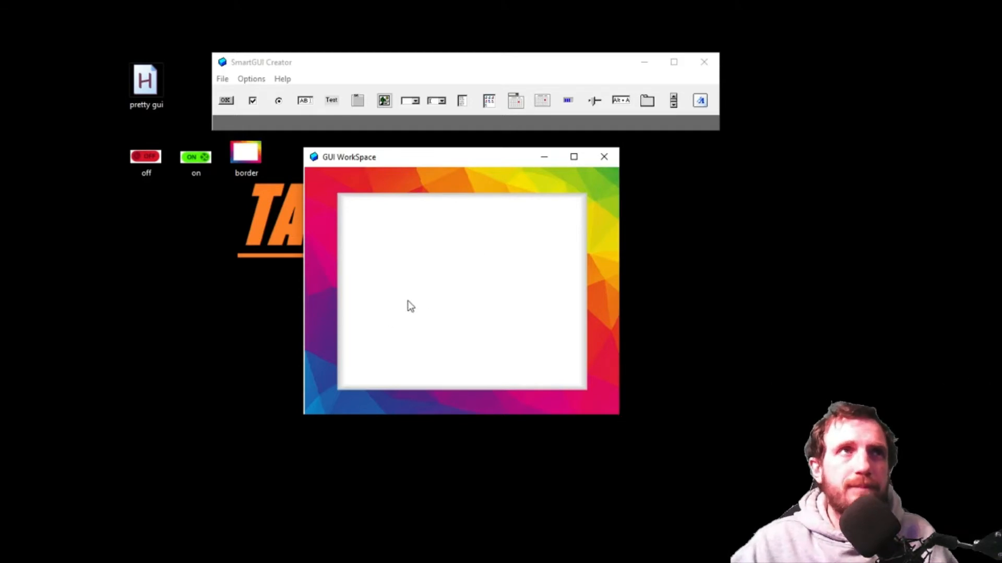
pyautogui.moveTo(272, 143)
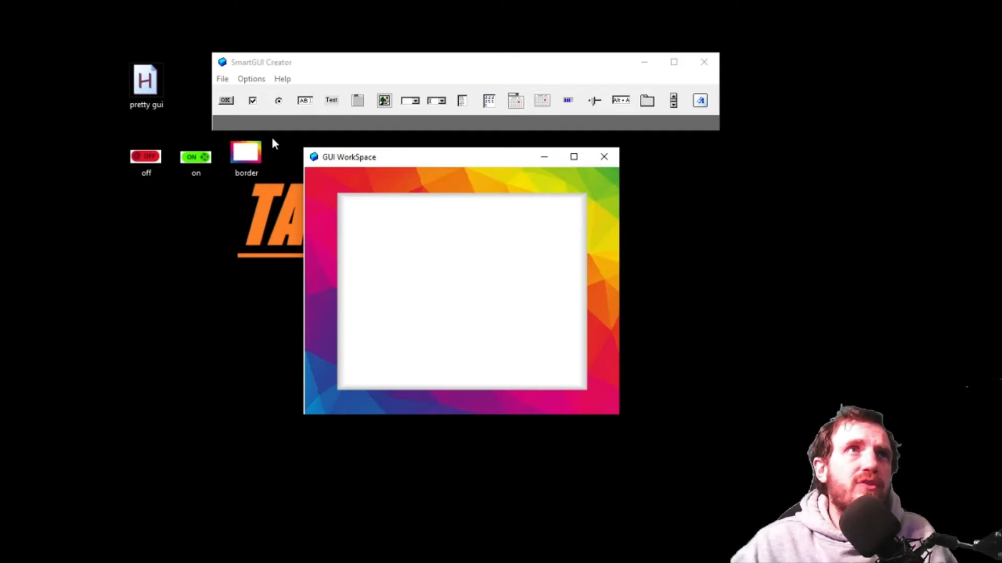
pyautogui.moveTo(349, 128)
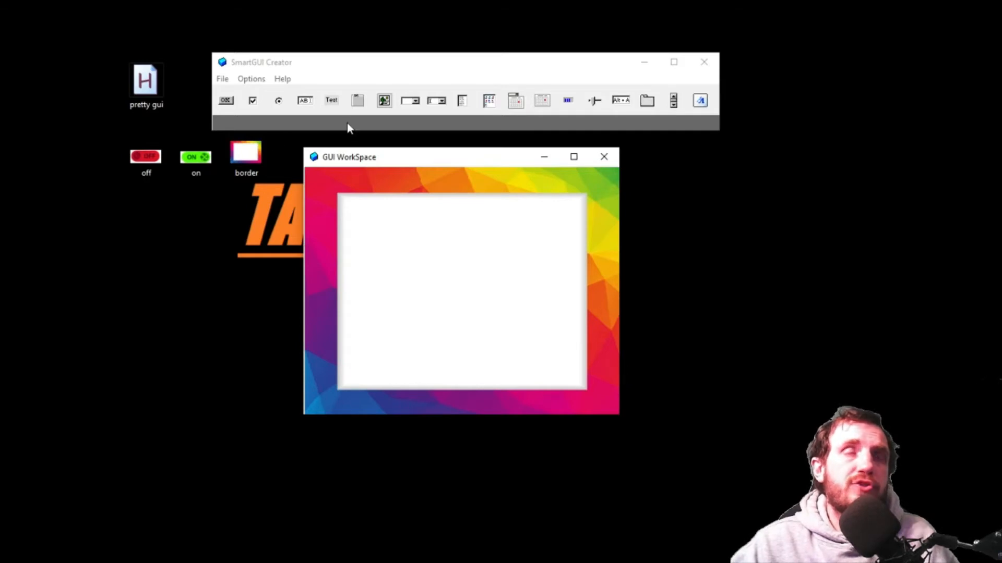
pyautogui.moveTo(384, 100)
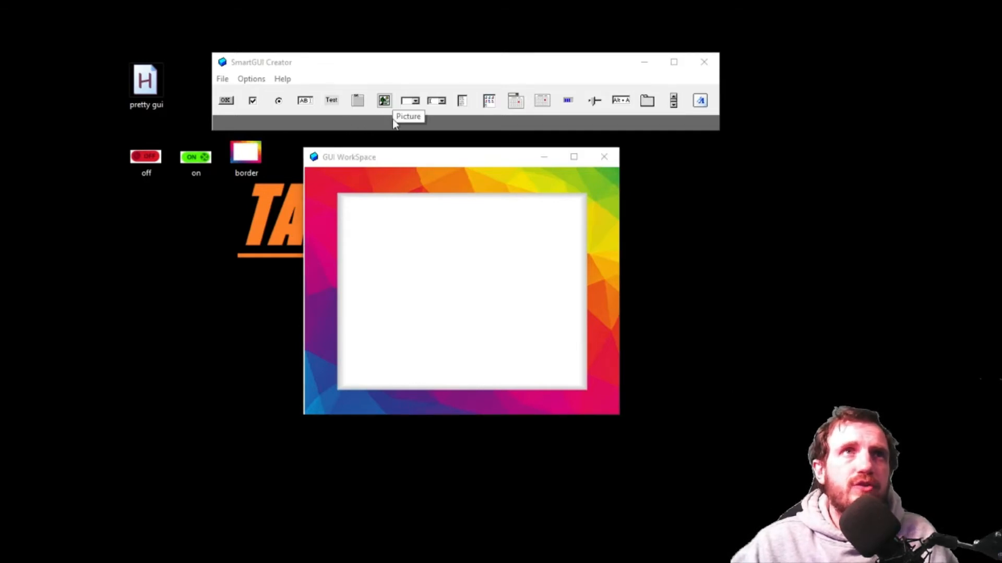
# Step: Add off.png as a second picture centred in the white area of the border
pyautogui.click(384, 101)
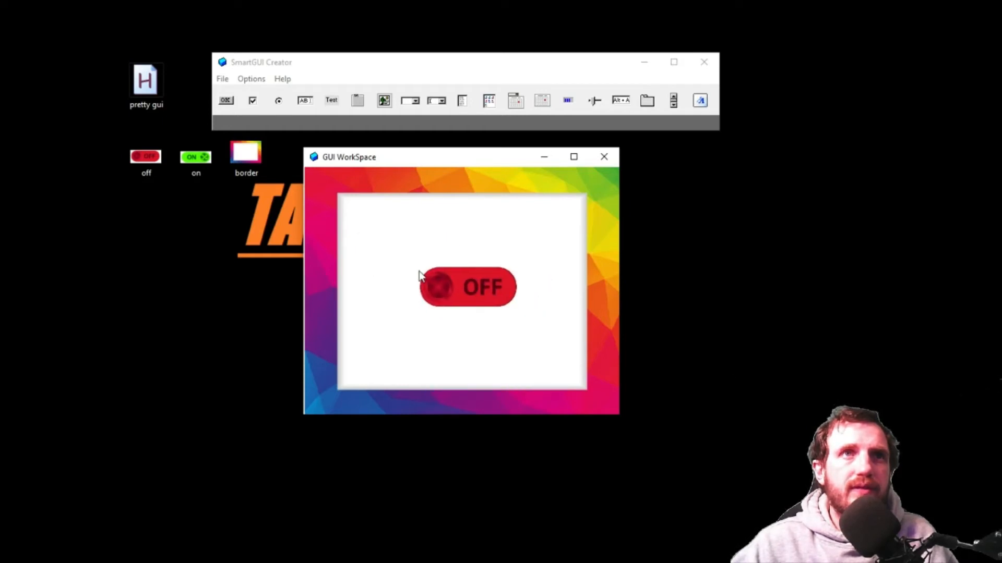
pyautogui.moveTo(517, 317)
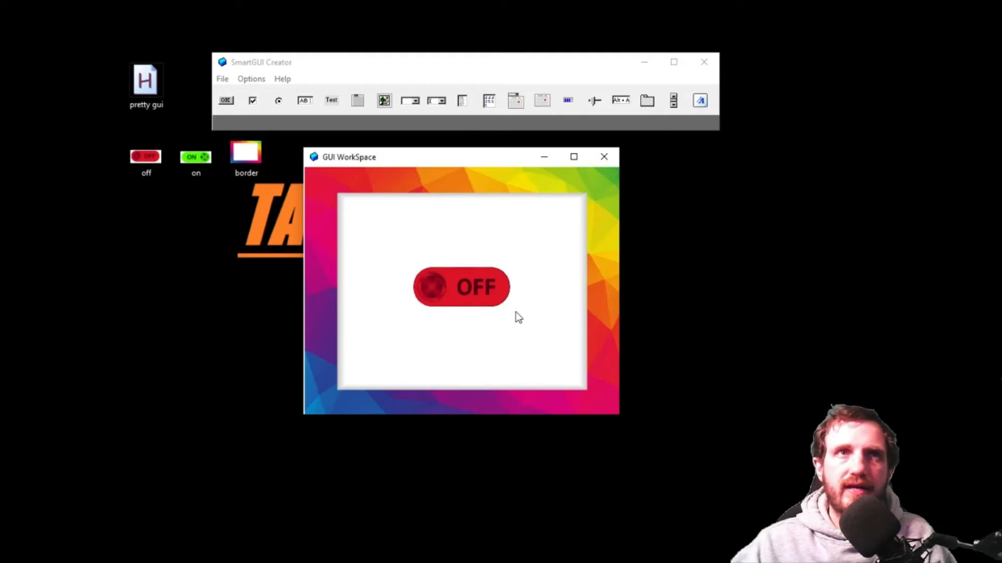
pyautogui.moveTo(469, 287)
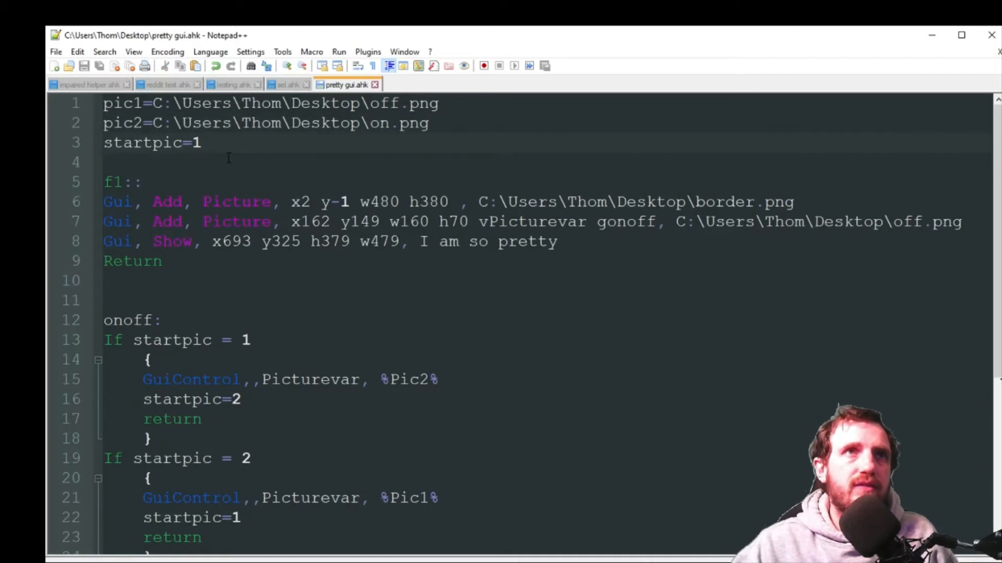
# Step: Review the Gui Add Picture lines and the onoff label in pretty gui.ahk
pyautogui.click(201, 143)
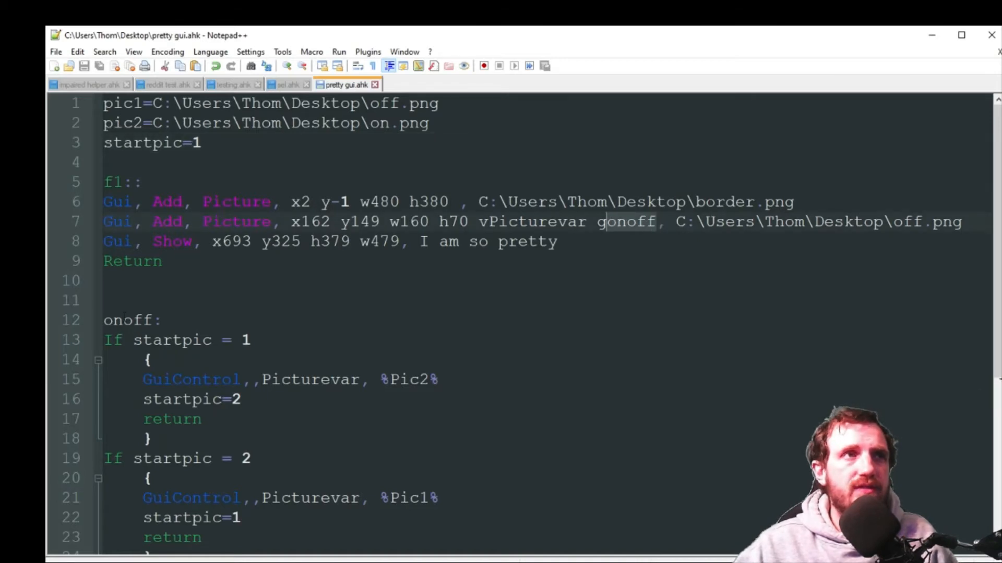
pyautogui.click(164, 320)
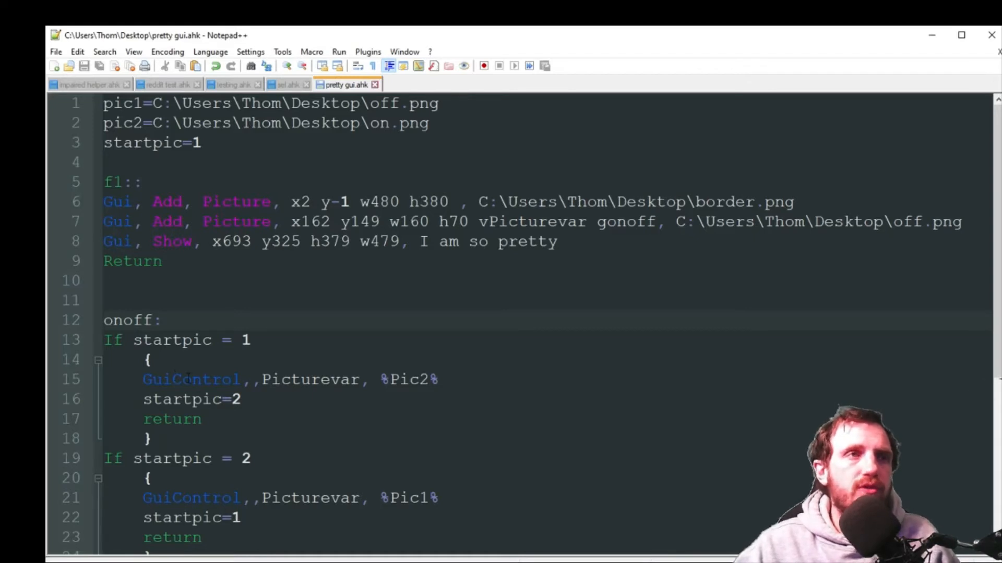
pyautogui.click(162, 321)
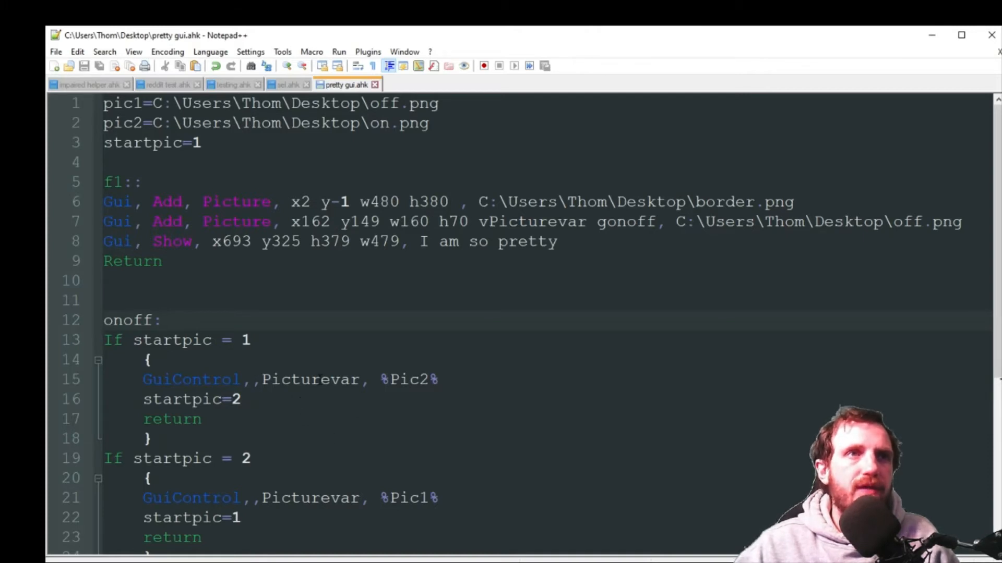
# Step: Complete the onoff label's If startpic blocks with GuiControl and return lines swapping pic1 and pic2
pyautogui.doubleClick(310, 379)
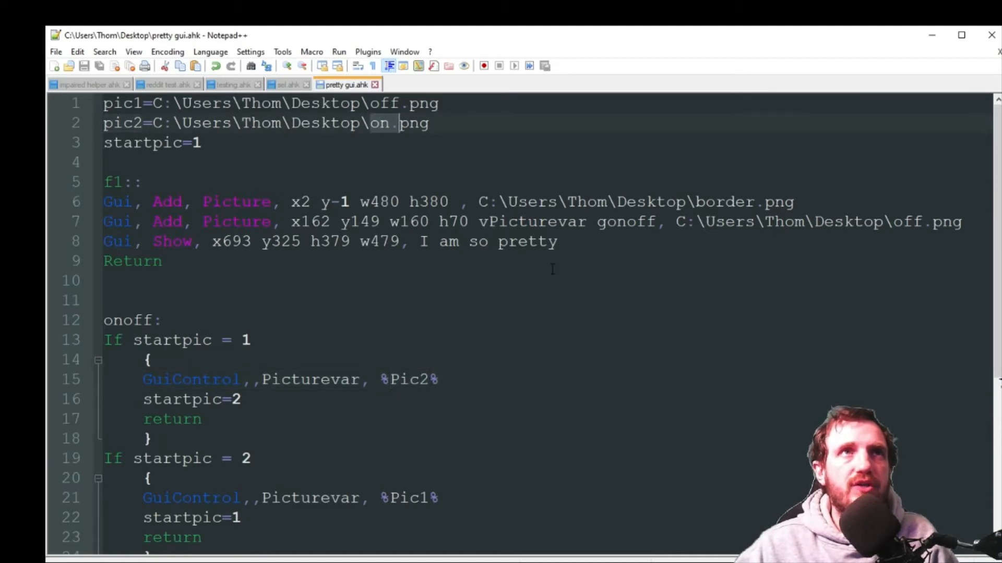
pyautogui.click(240, 400)
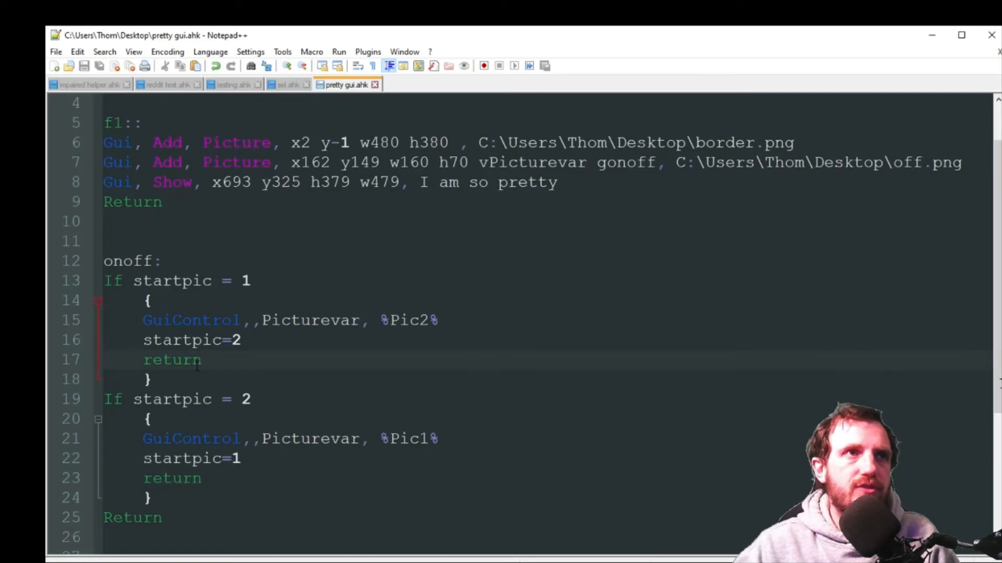
pyautogui.doubleClick(171, 360)
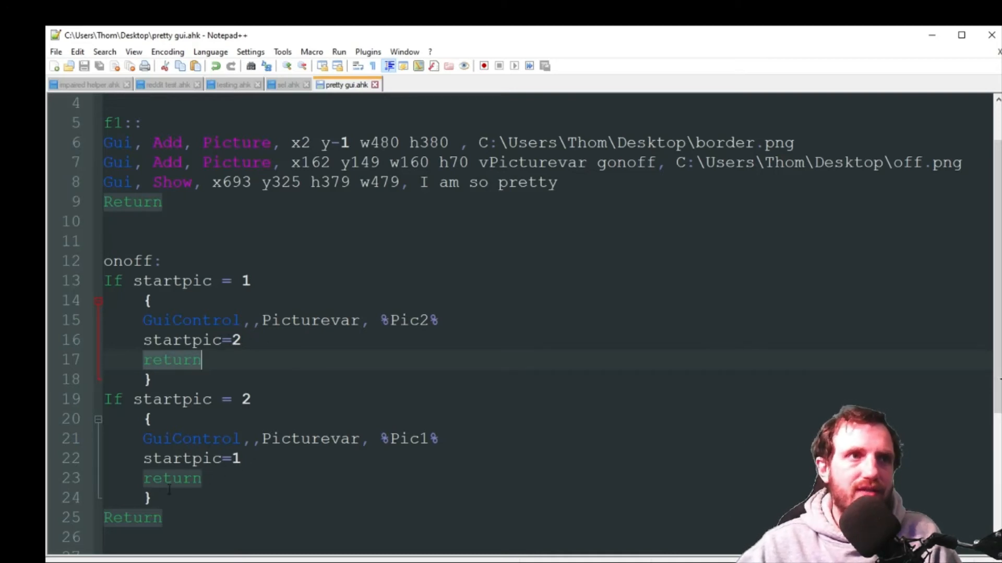
pyautogui.click(162, 517)
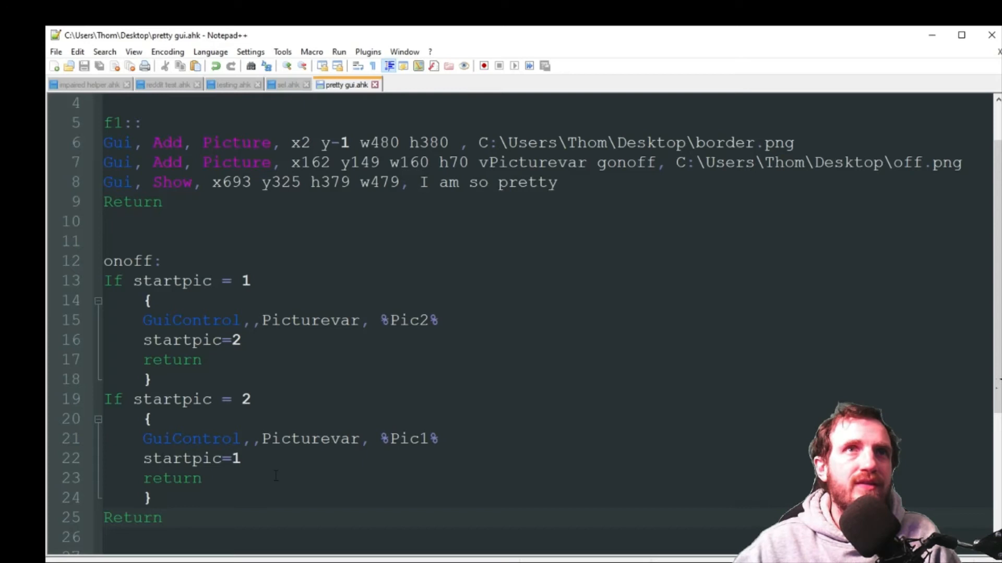
pyautogui.scroll(3)
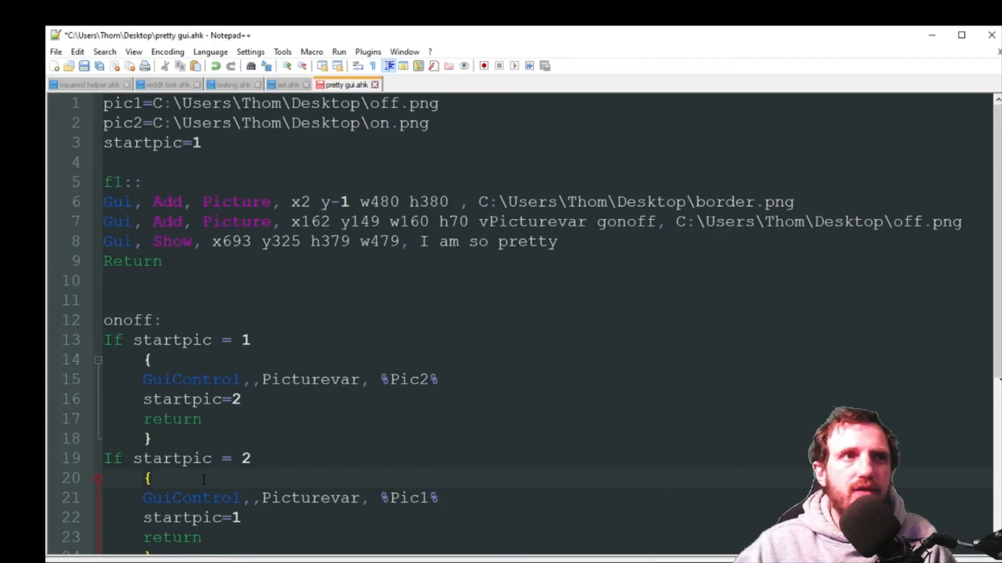
pyautogui.scroll(-3)
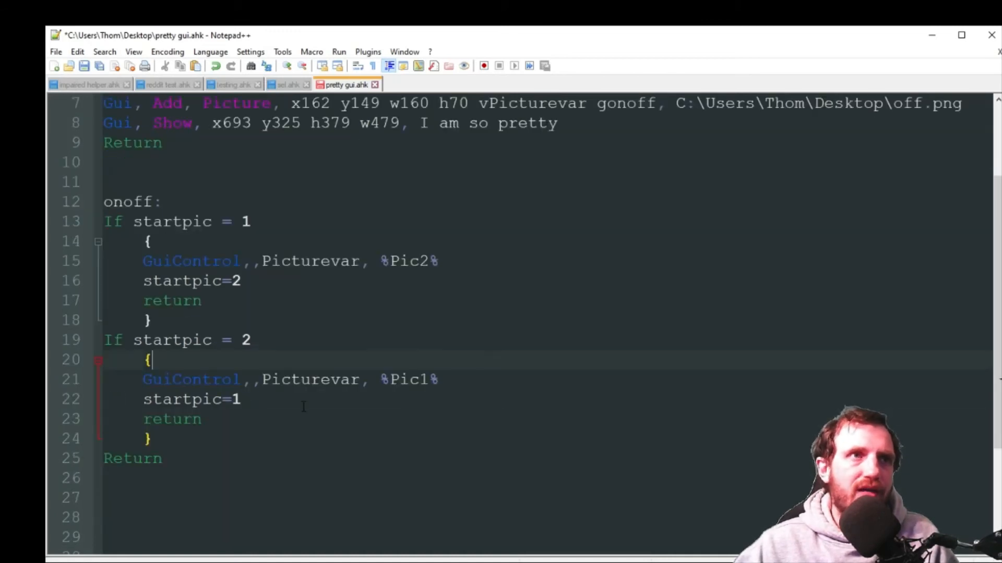
pyautogui.scroll(3)
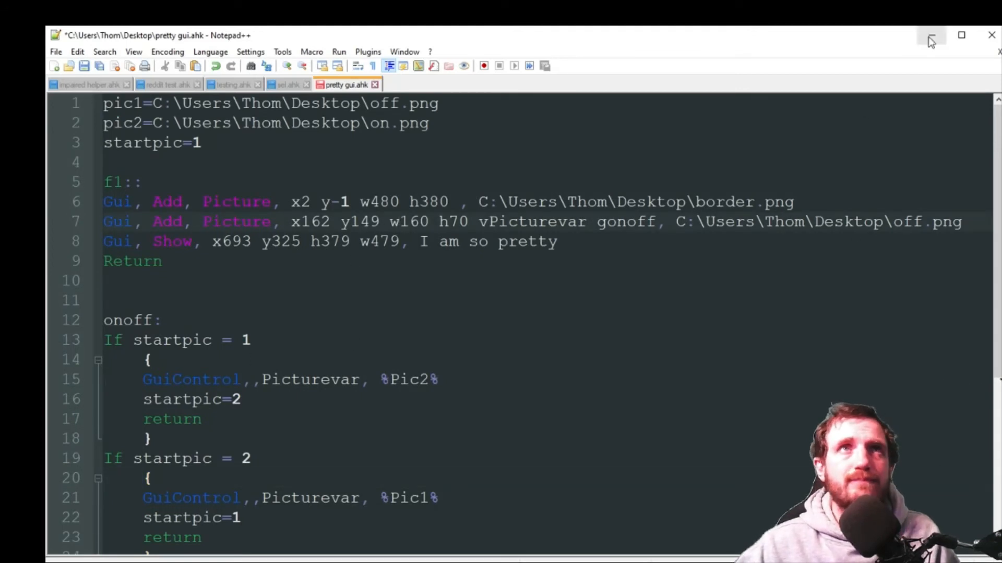
pyautogui.moveTo(930, 36)
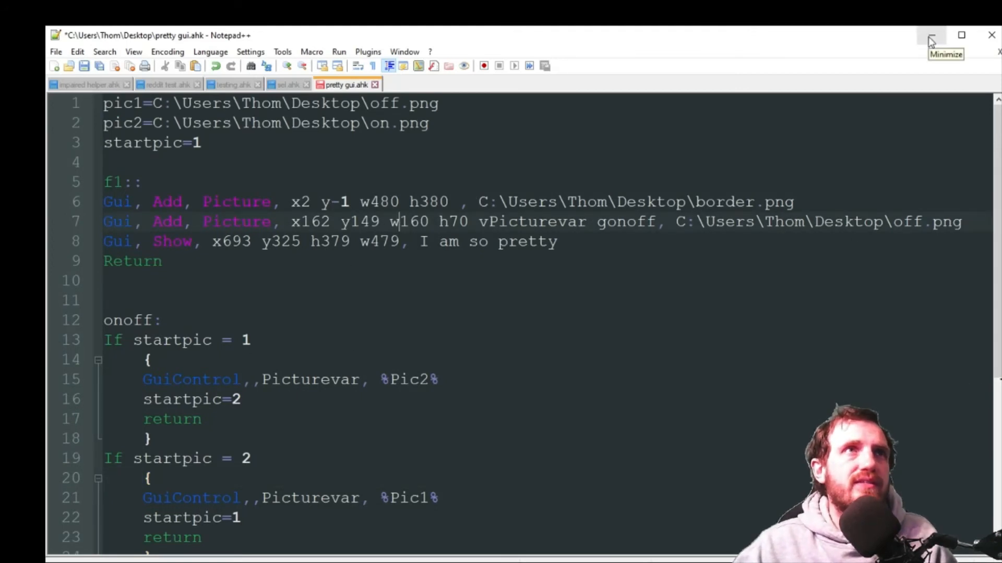
# Step: Minimize Notepad++ to reveal the desktop
pyautogui.click(930, 36)
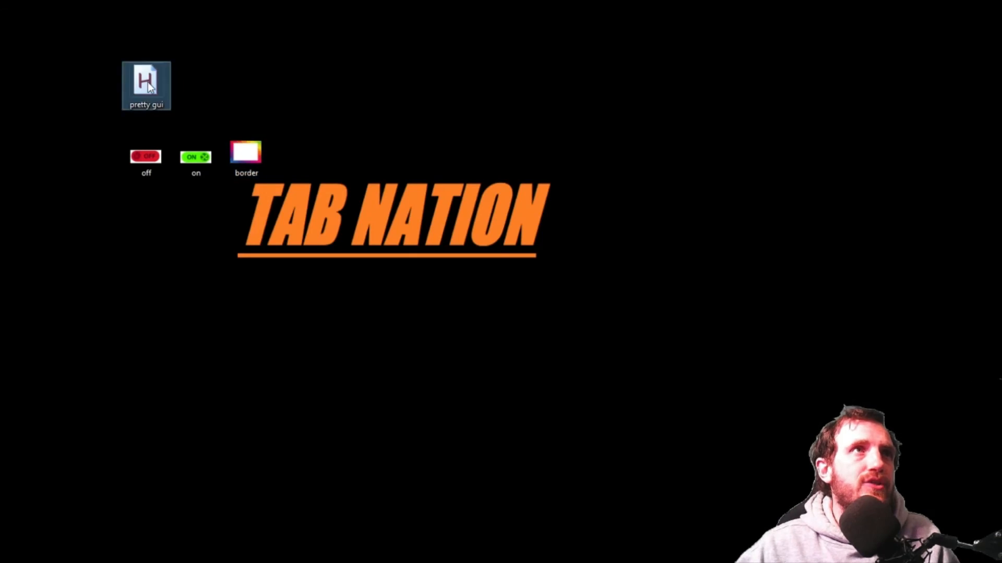
# Step: Relaunch pretty gui.ahk from the desktop, replacing the older running instance
pyautogui.doubleClick(146, 85)
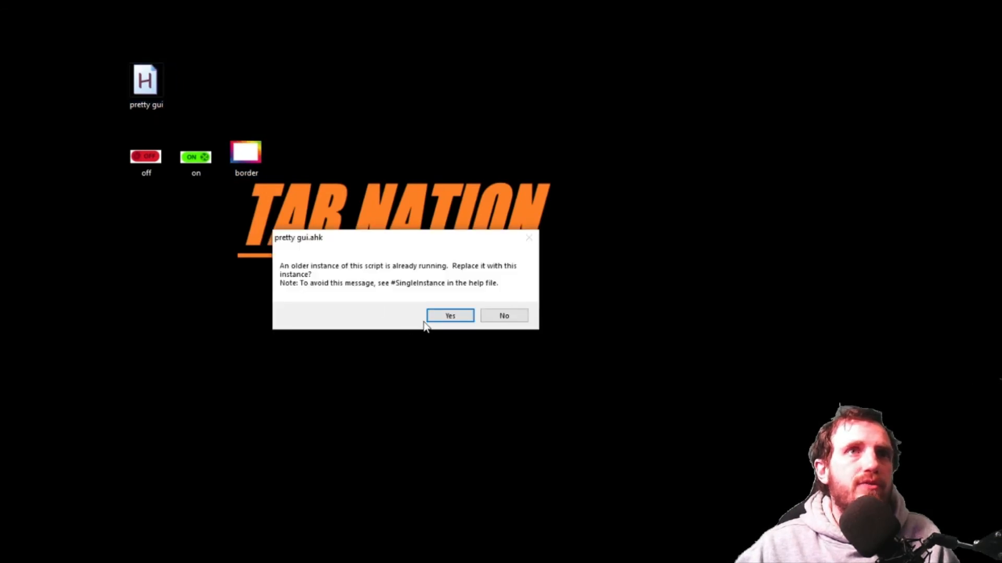
pyautogui.click(449, 315)
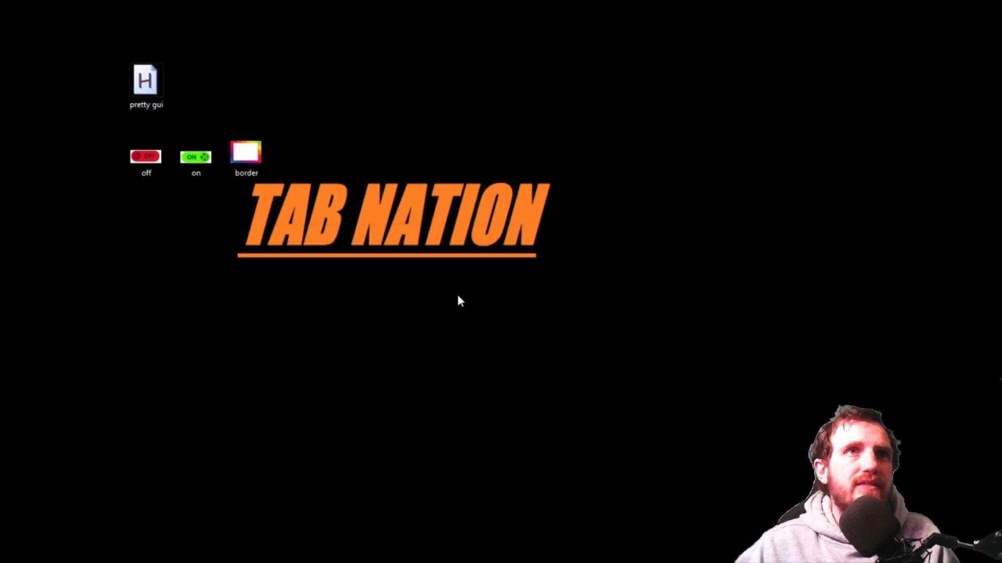
pyautogui.moveTo(447, 272)
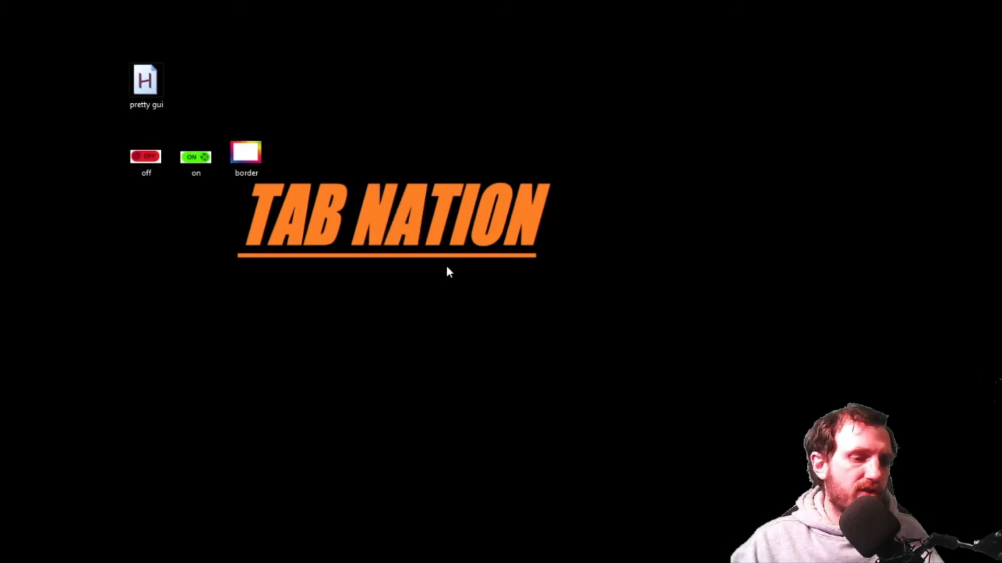
pyautogui.doubleClick(246, 152)
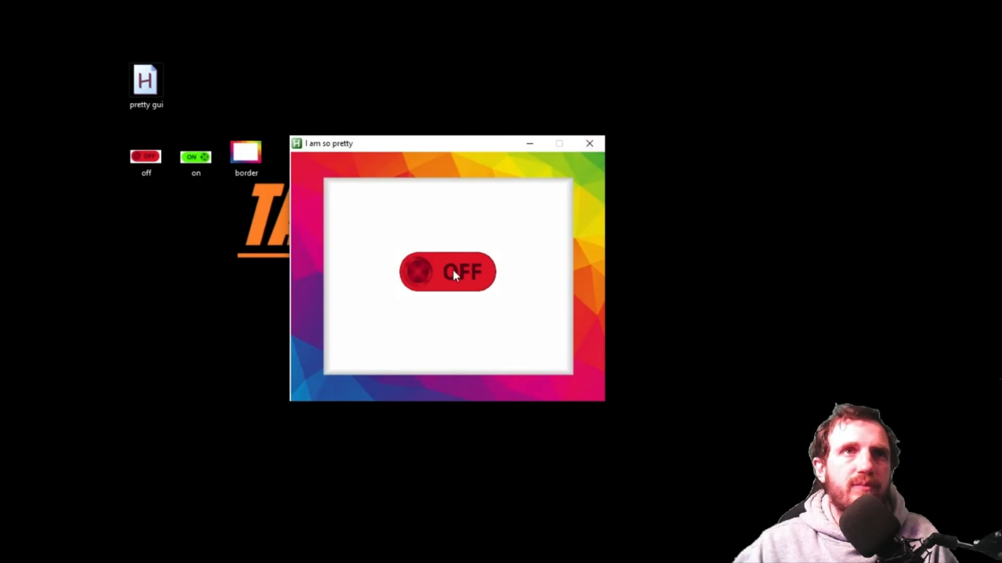
# Step: Toggle the picture button from OFF to ON and back to OFF
pyautogui.click(447, 271)
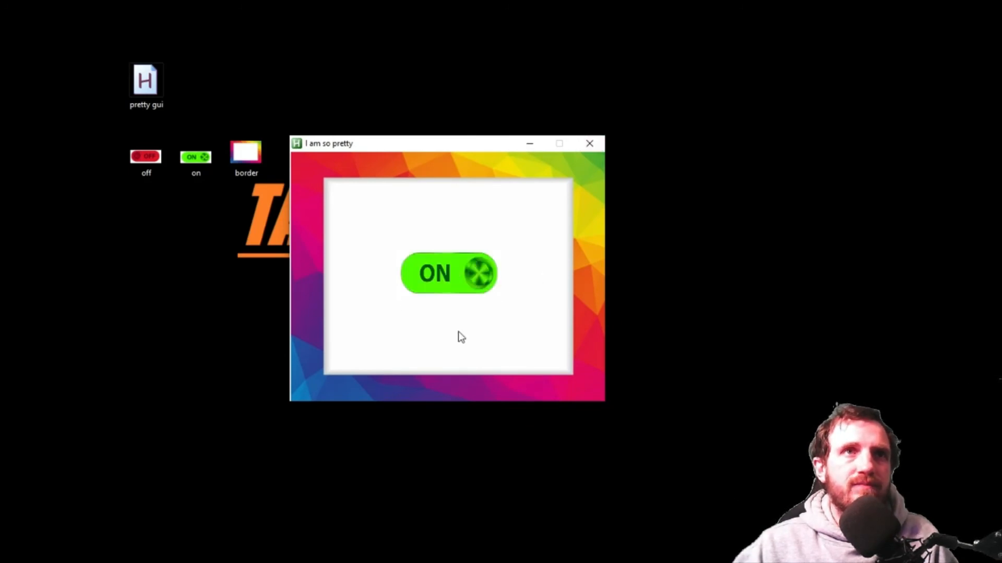
pyautogui.moveTo(467, 309)
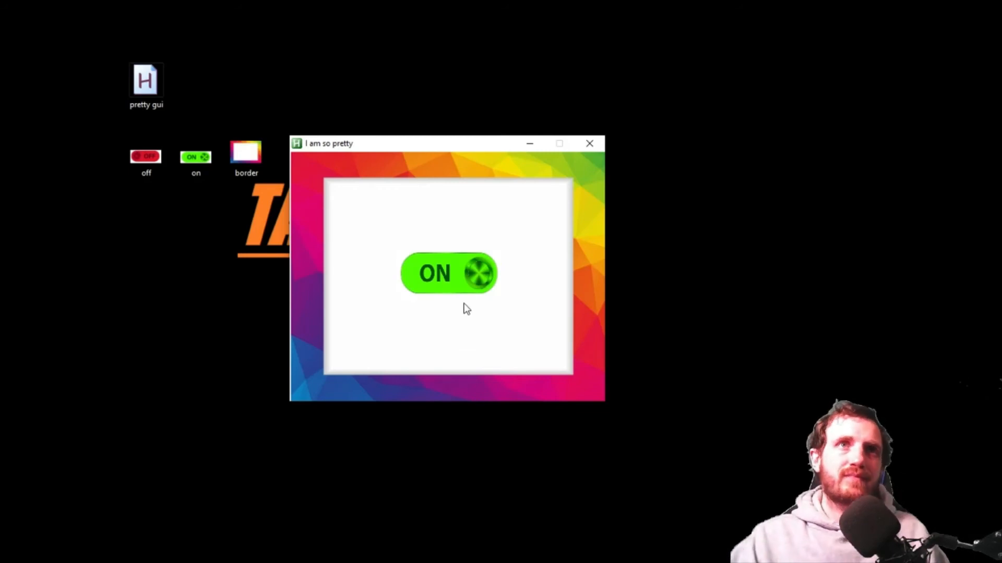
pyautogui.click(448, 272)
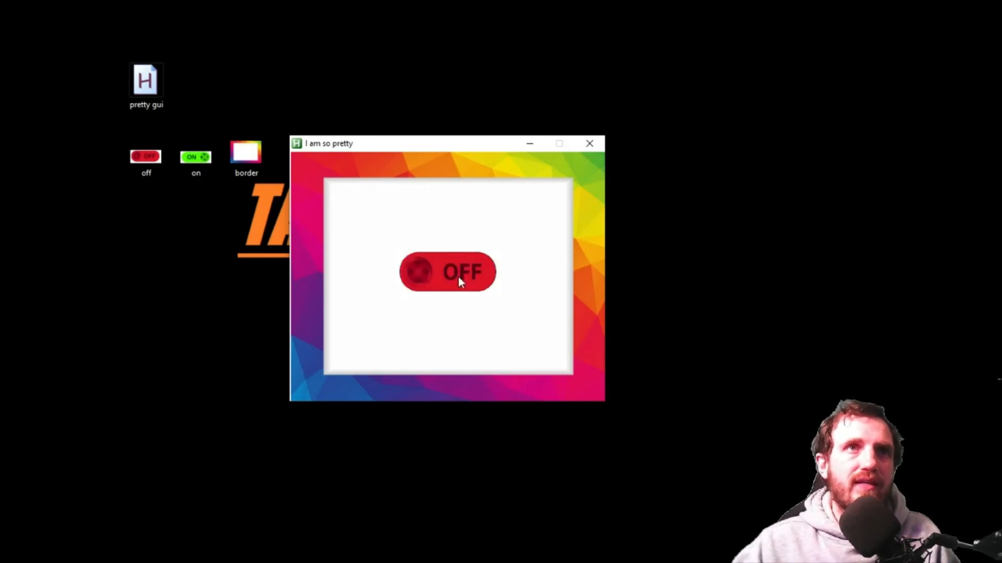
pyautogui.moveTo(502, 377)
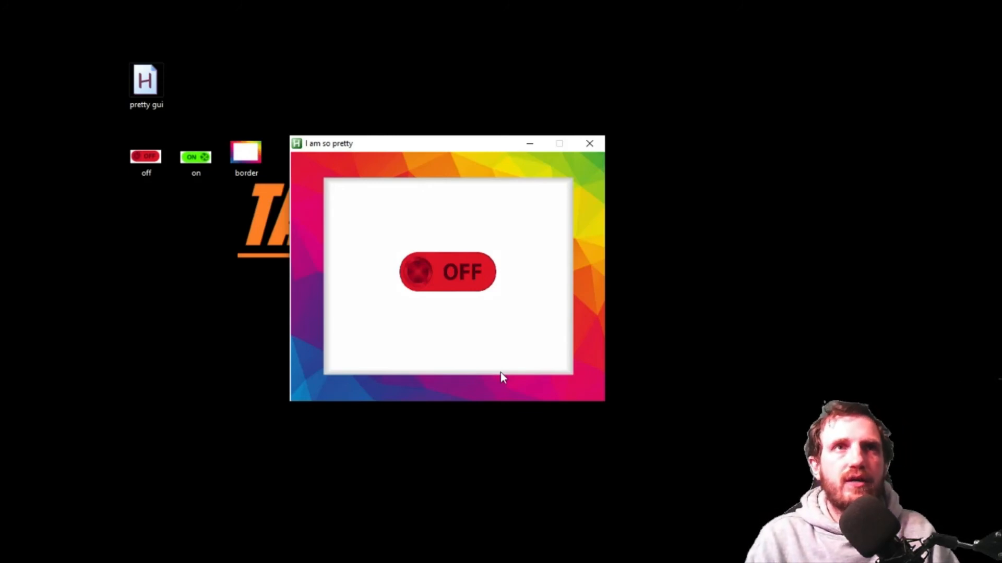
pyautogui.moveTo(470, 394)
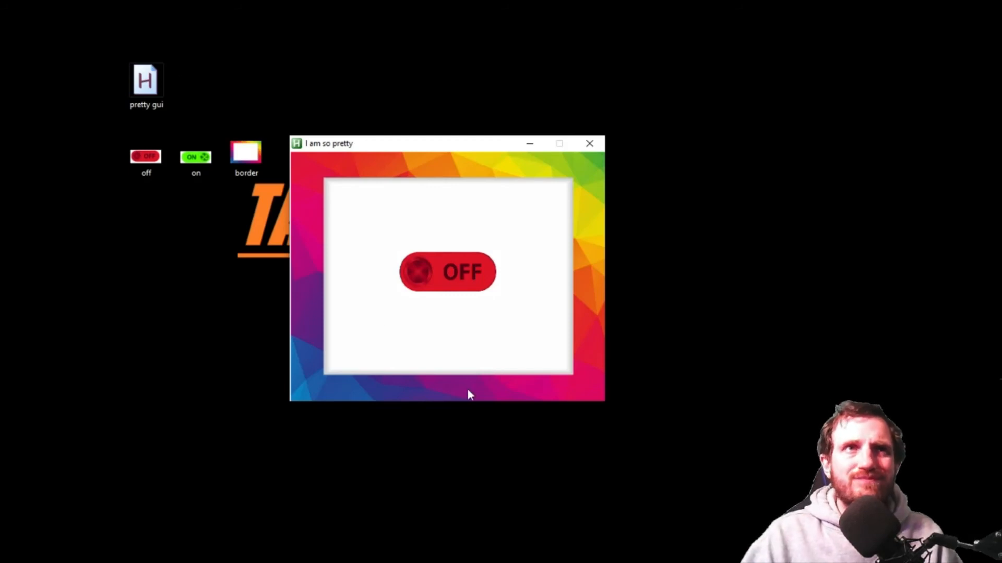
pyautogui.moveTo(448, 288)
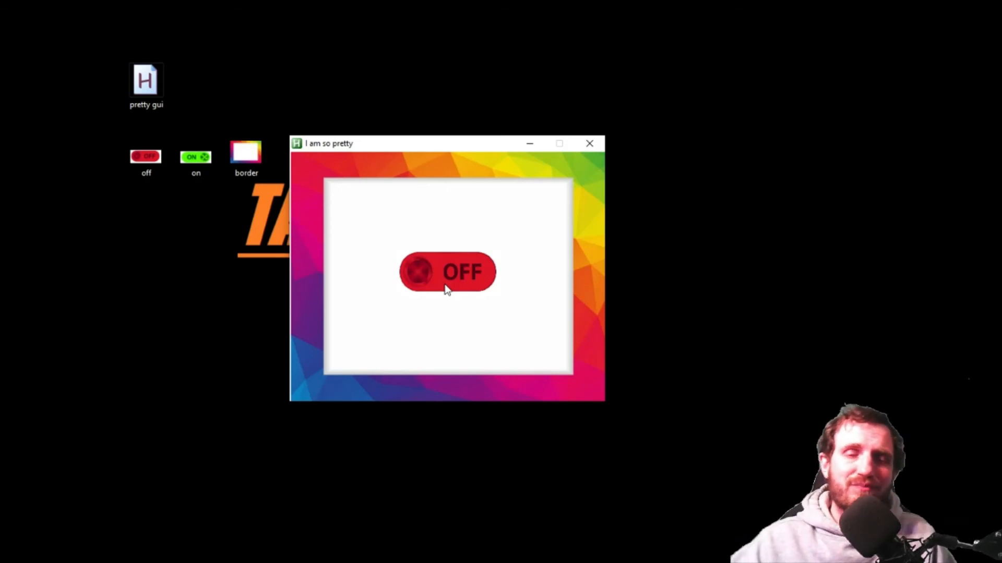
pyautogui.moveTo(517, 252)
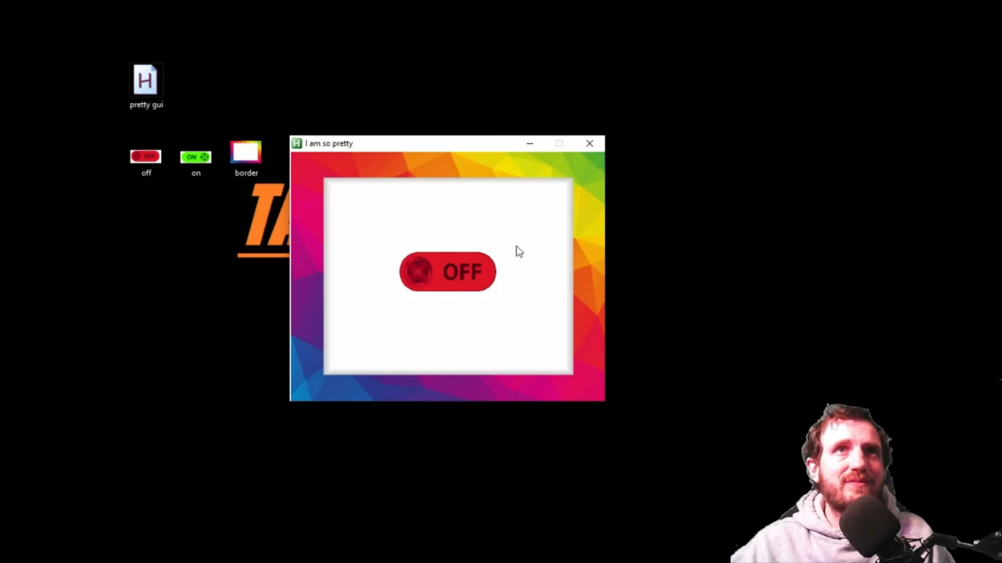
# Step: Close the 'I am so pretty' window
pyautogui.click(589, 143)
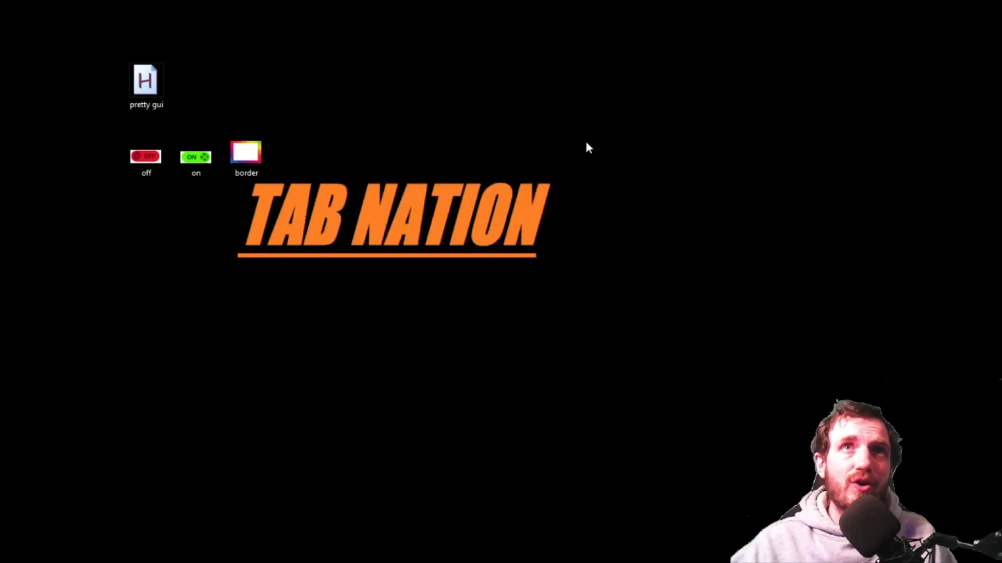
pyautogui.moveTo(409, 346)
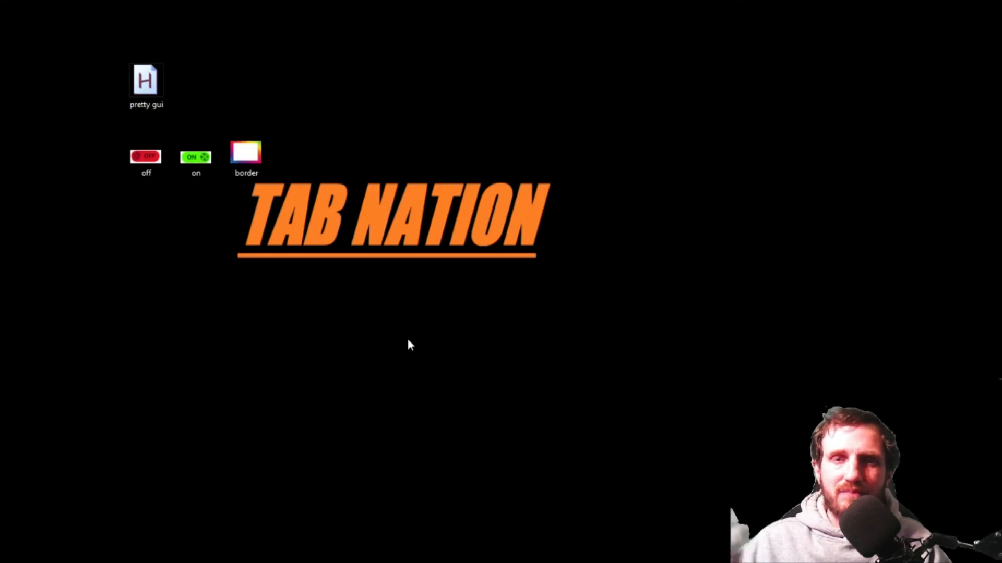
pyautogui.moveTo(444, 389)
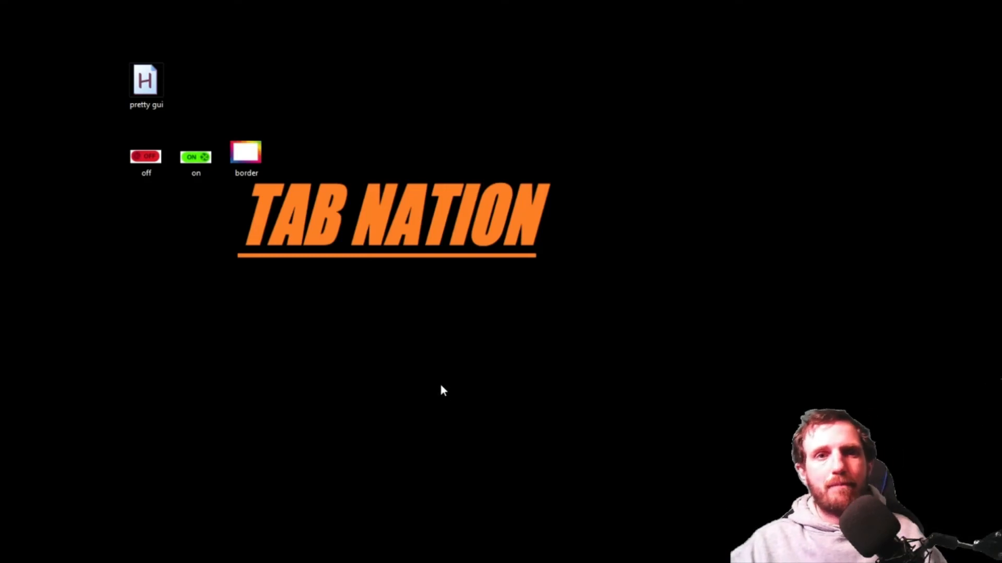